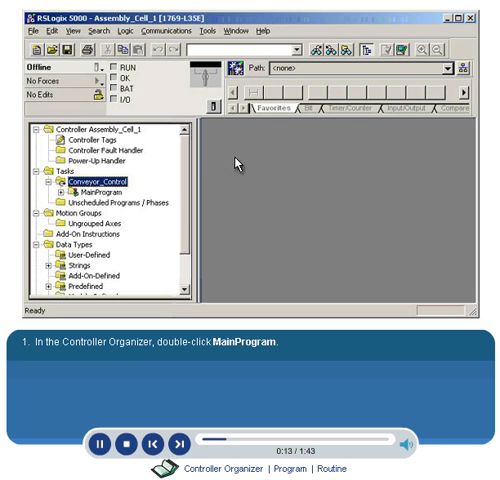
Step: Rename MainProgram to Line_1 and describe it as 'This program is respo...' in its properties
double_click(104, 184)
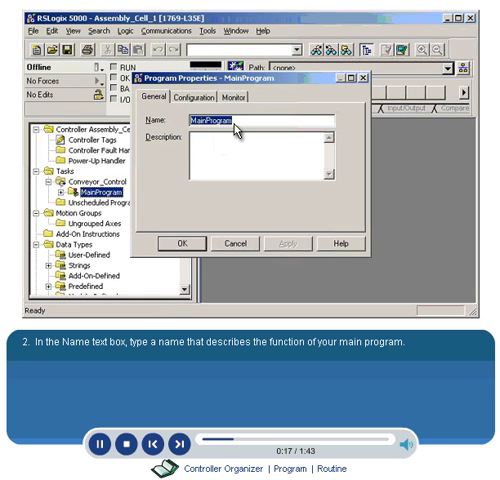
text(Line_1)
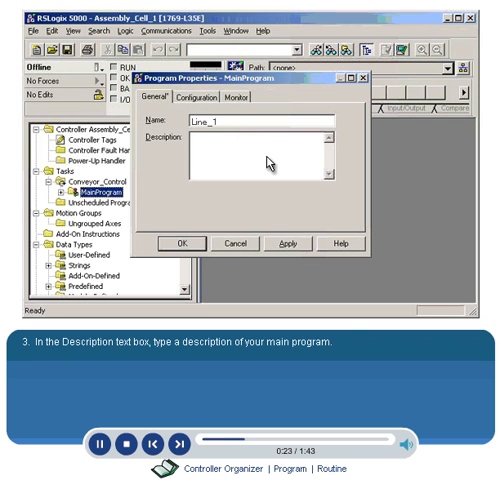
text(This program is respo)
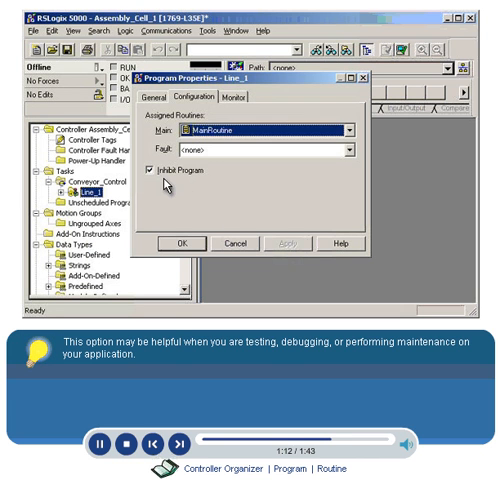
Step: Review Line_1's maximum and last scan times on the Monitor view
click(160, 180)
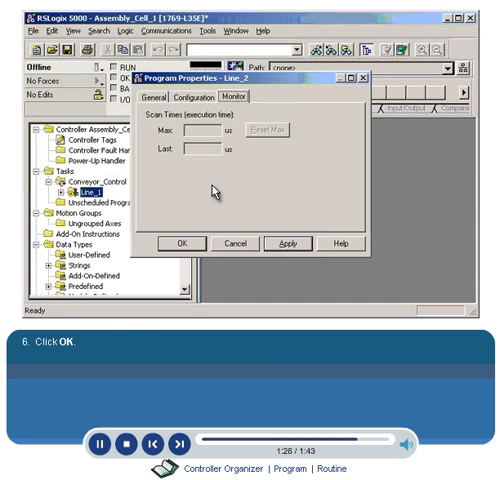
Step: Confirm the property changes so Line_1 appears under the task in the organizer
click(180, 244)
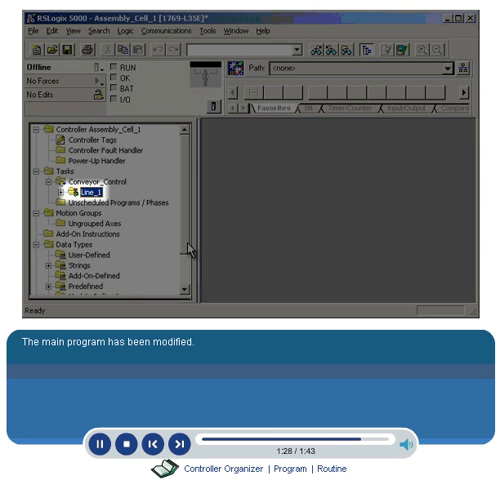